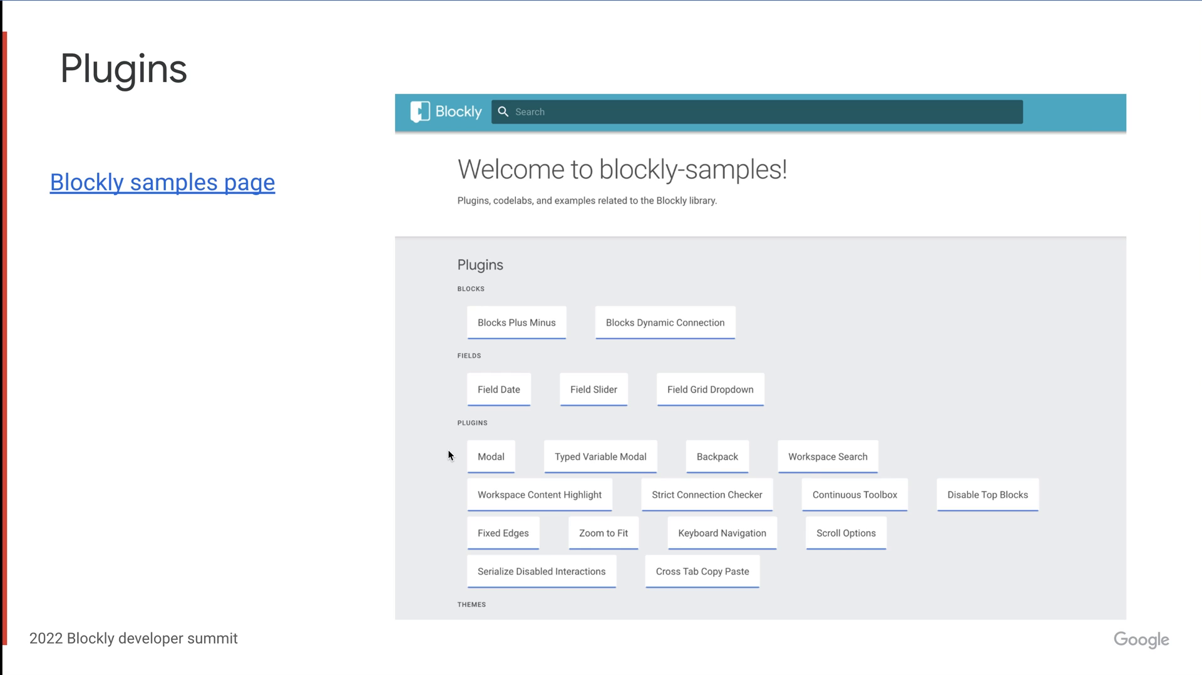
mouse_move(368, 392)
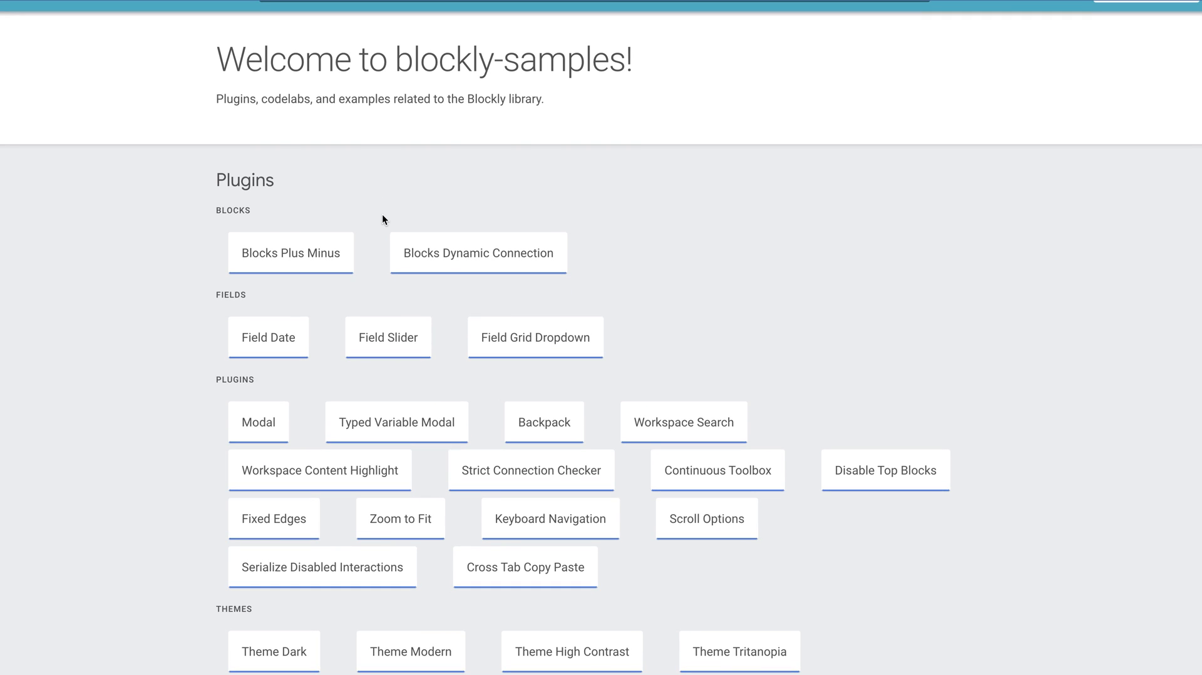
click(535, 337)
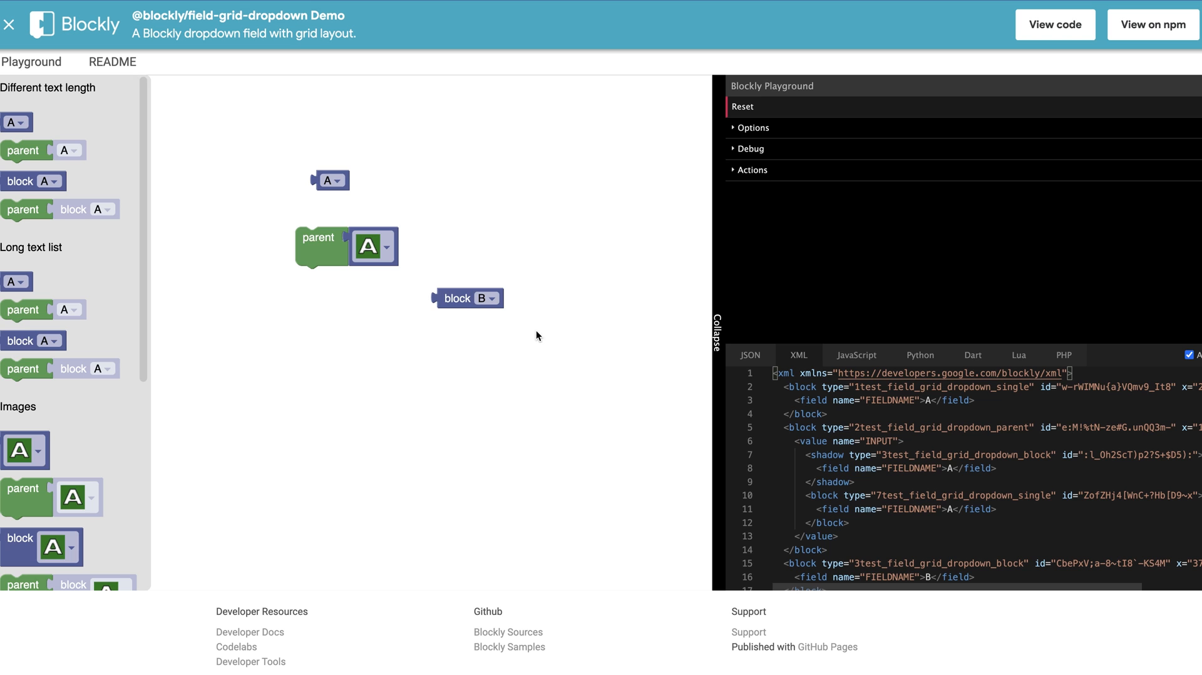
mouse_move(388, 457)
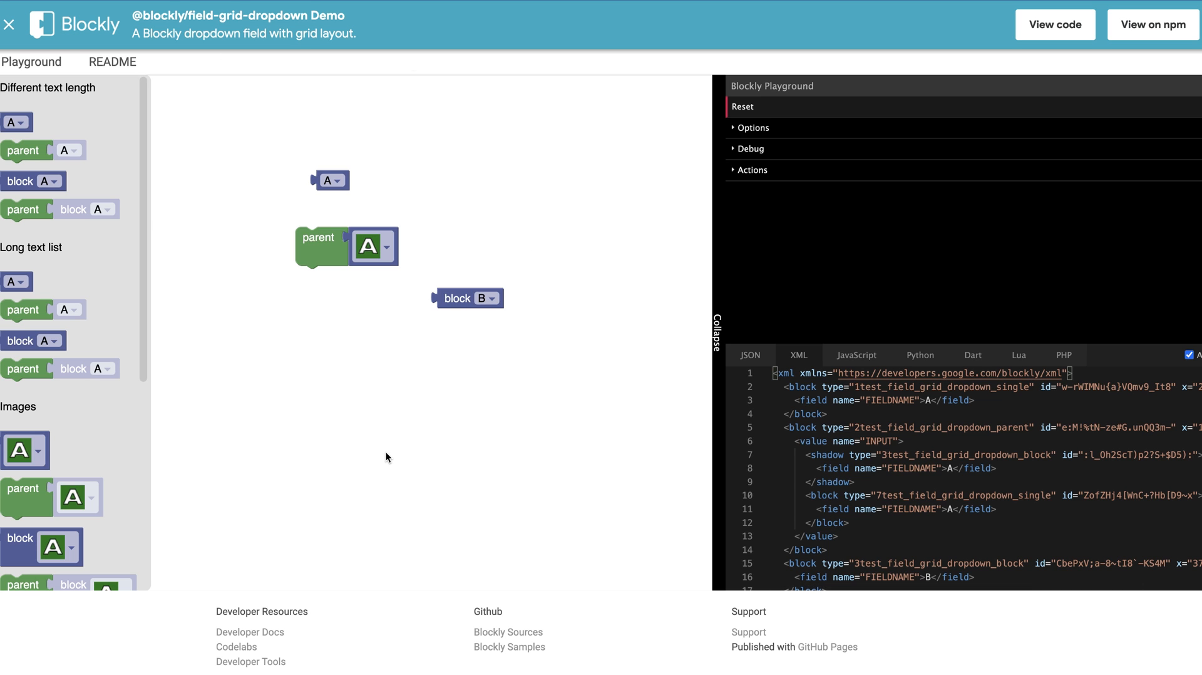
- Open the field-grid-dropdown README and scroll to its Installation and Usage sections
click(110, 61)
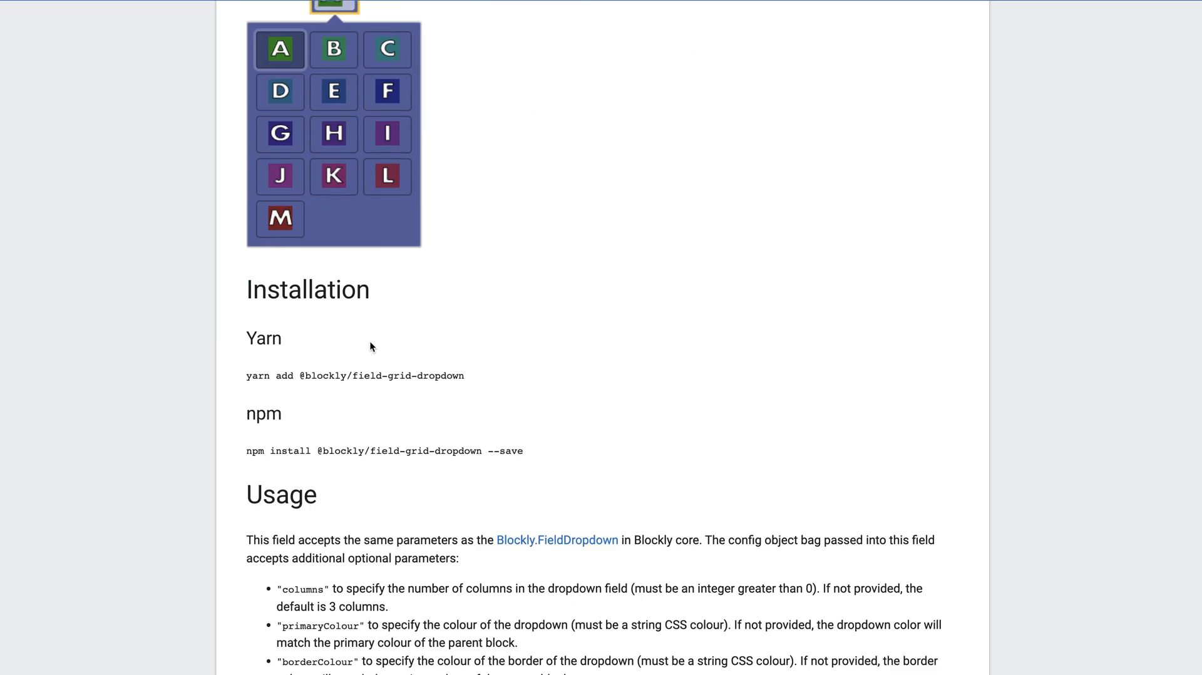
scroll(down, 3)
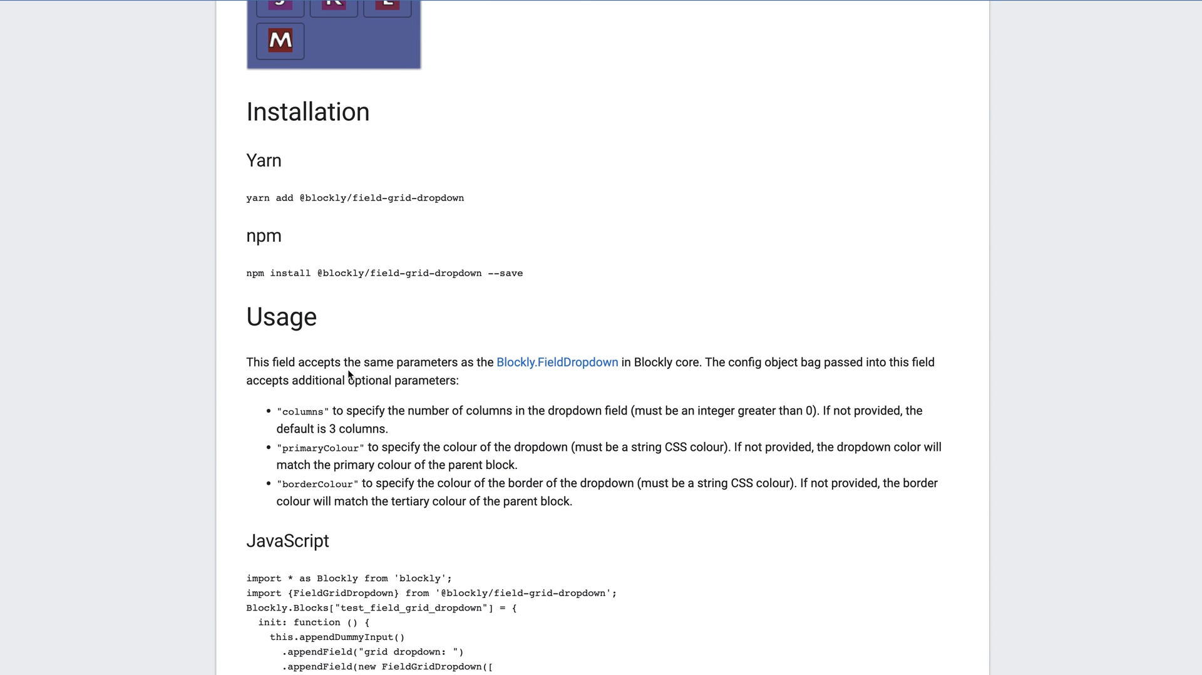
mouse_move(318, 404)
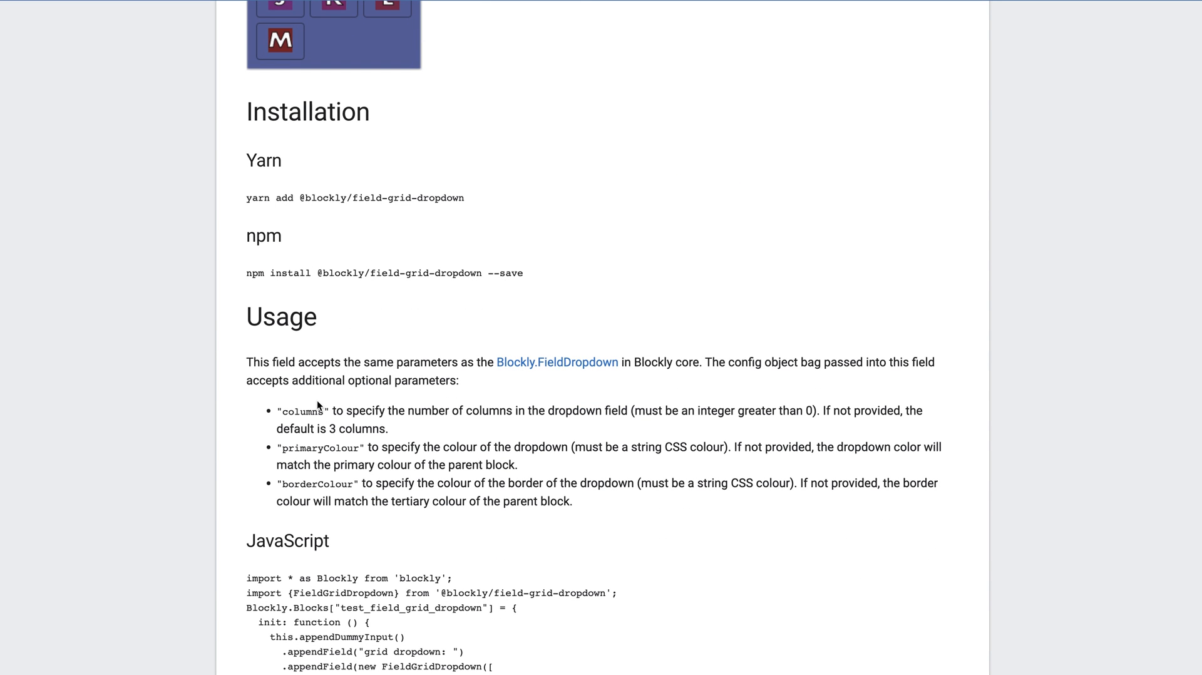
scroll(down, 3)
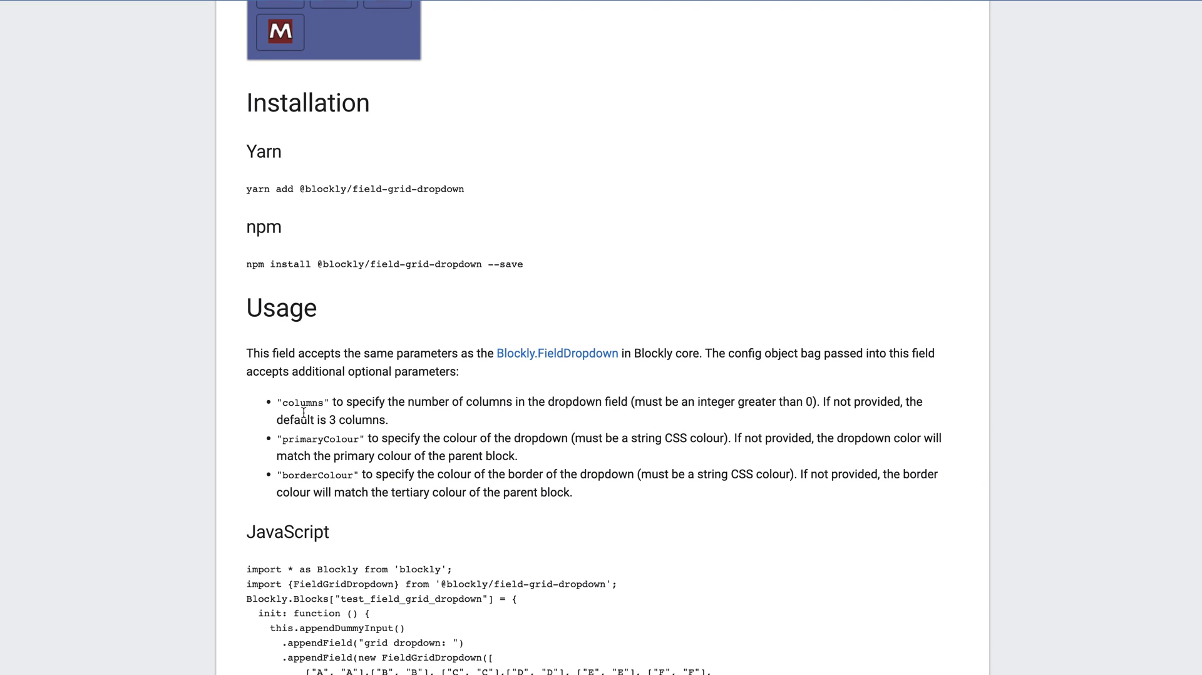
mouse_move(331, 489)
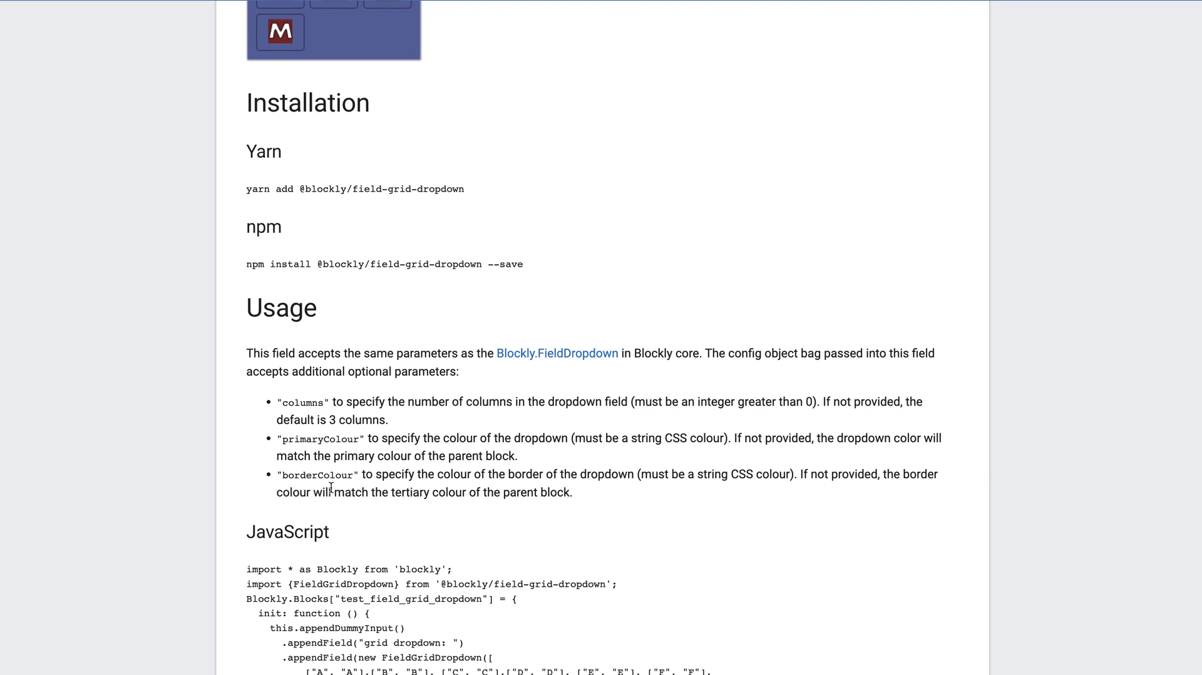
mouse_move(354, 356)
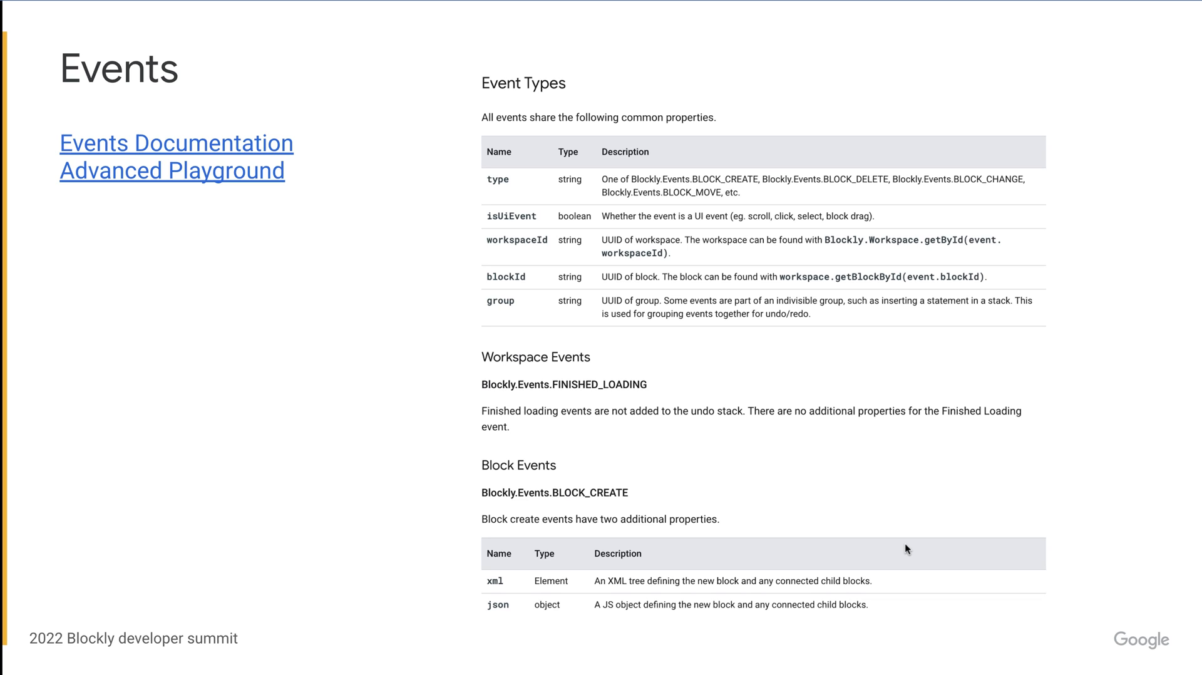
mouse_move(439, 269)
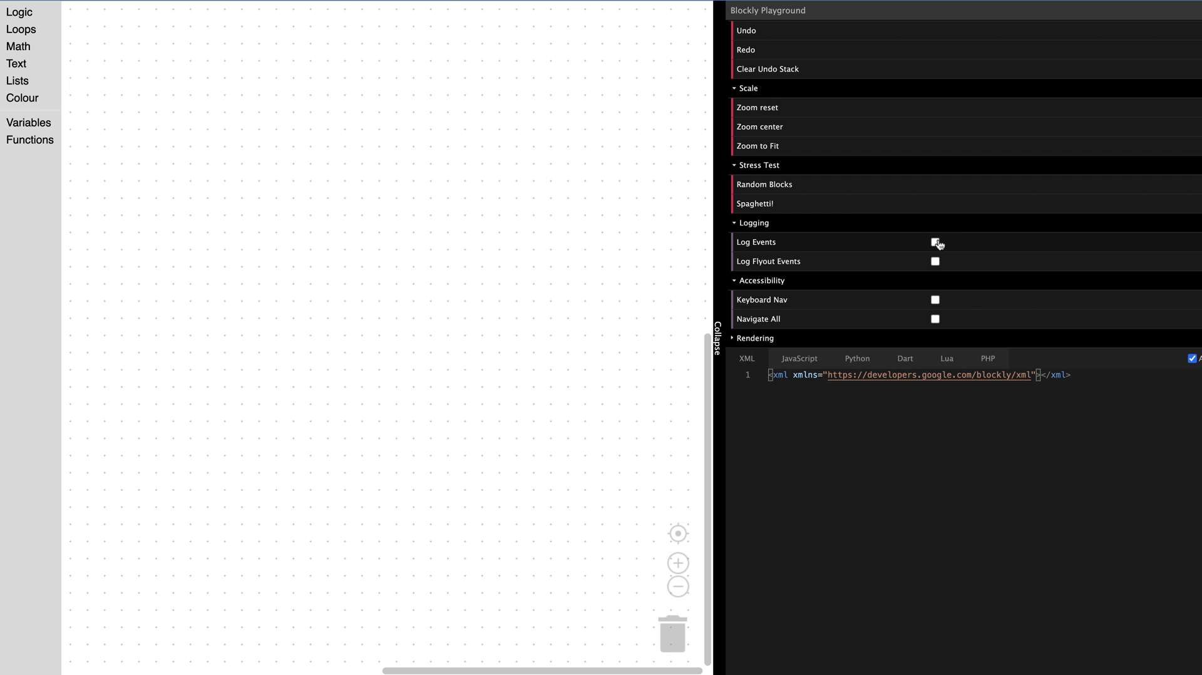
- Turn on Log Events in the Playground's Logging section, leaving flyout events unlogged
click(935, 242)
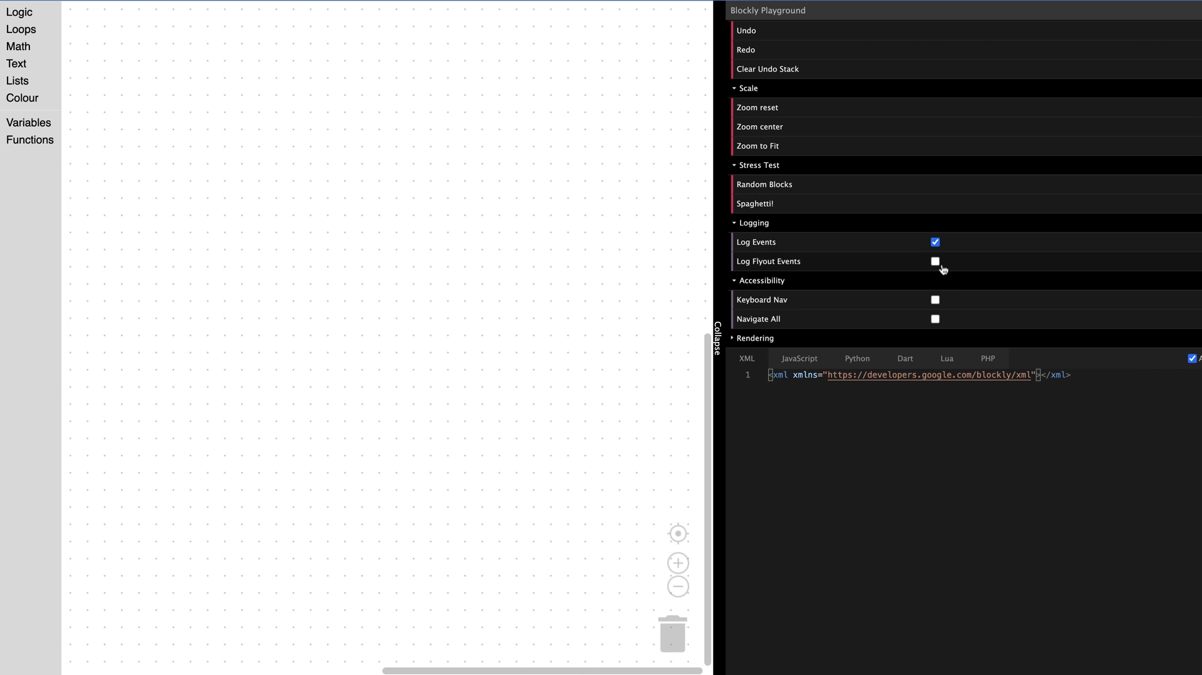
click(935, 261)
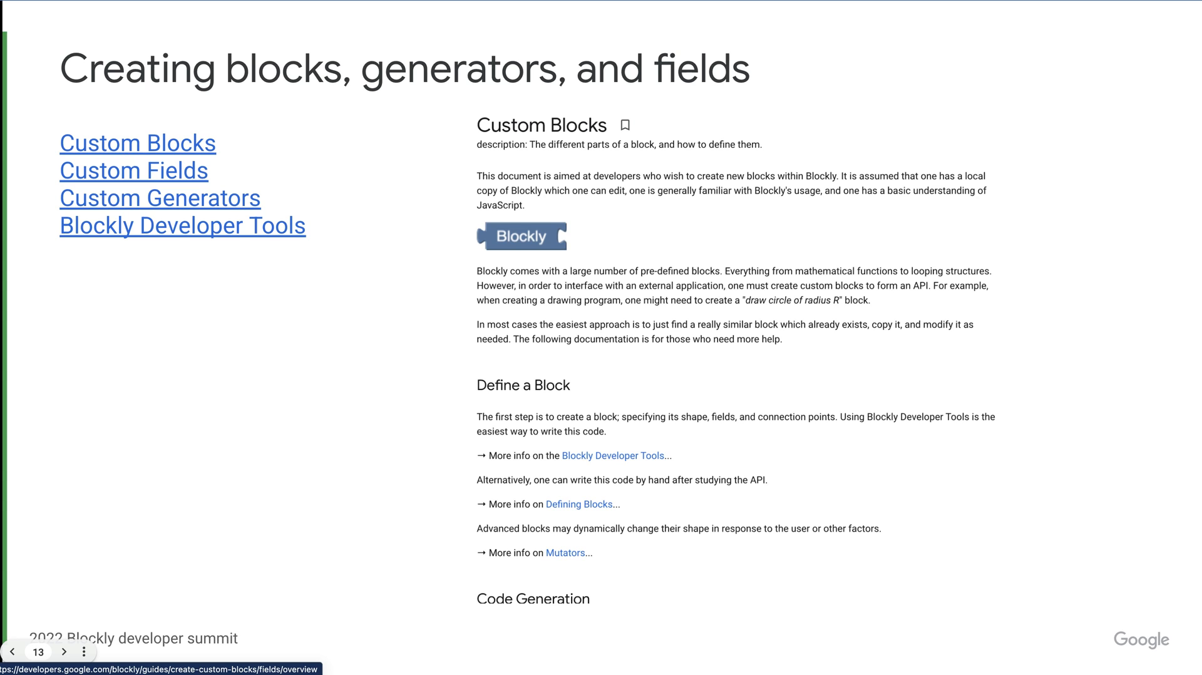
- Advance the slideshow to slide 14, the closing Ask! slide
click(62, 651)
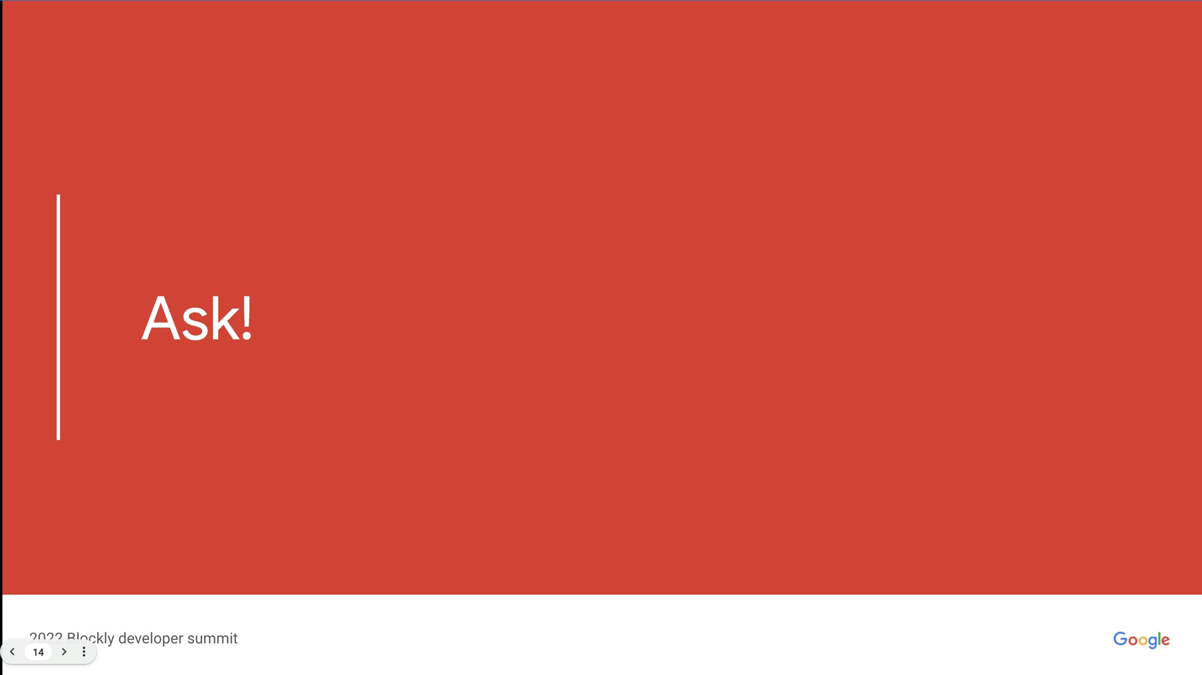